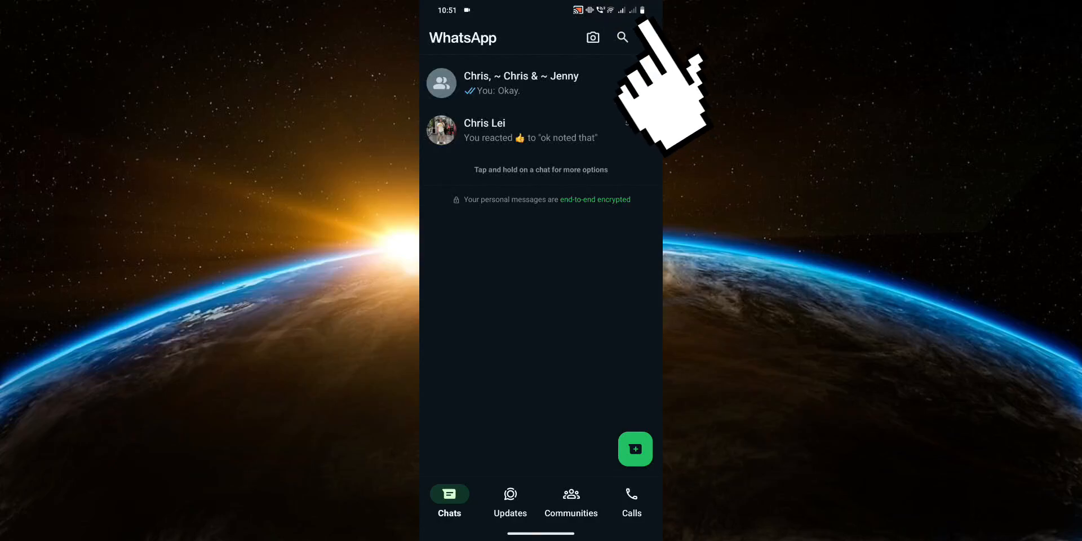
Step: Reach Storage and data in Settings and view the mobile-data auto-download media choices
click(648, 37)
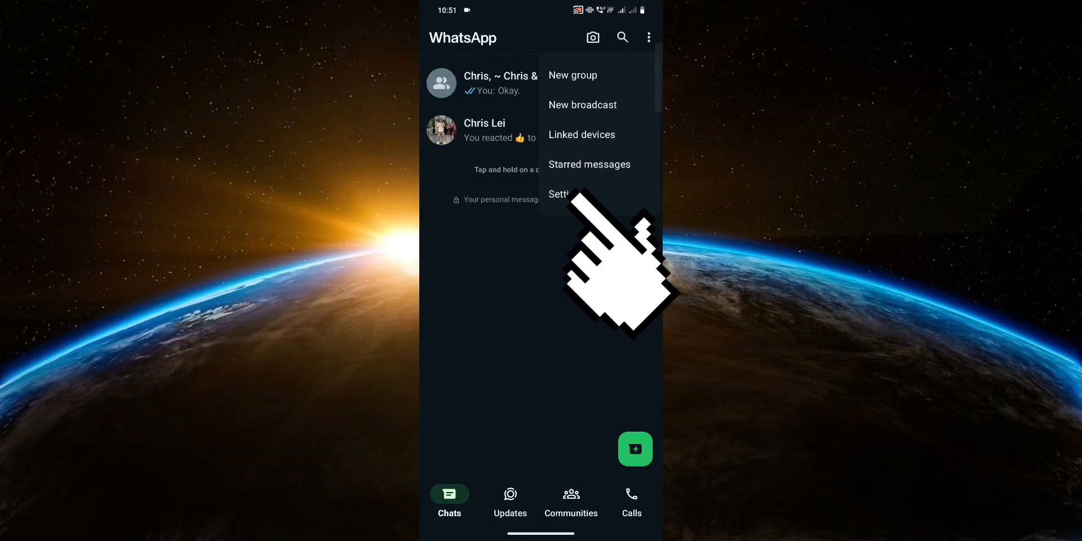
click(561, 194)
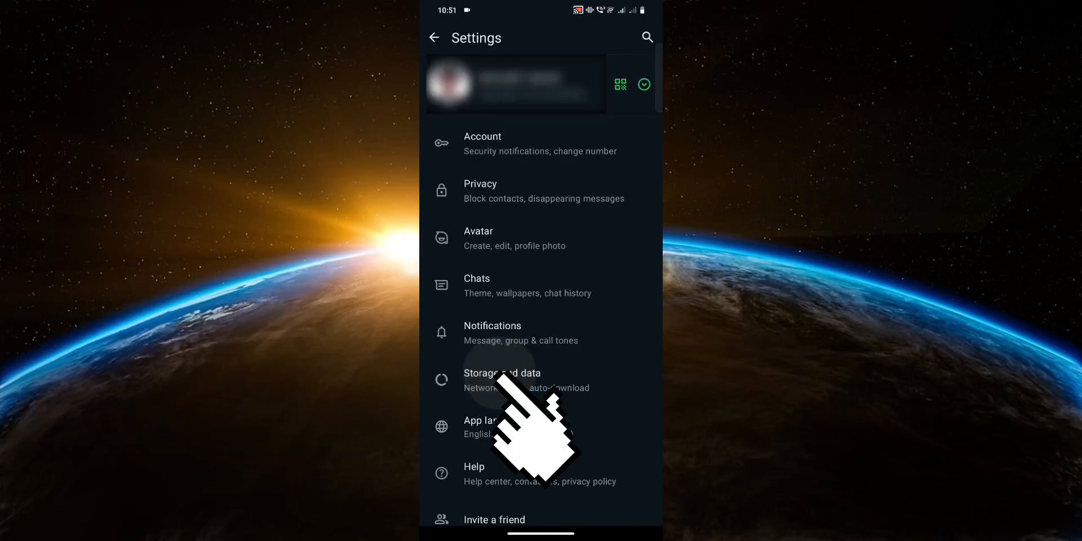
click(503, 380)
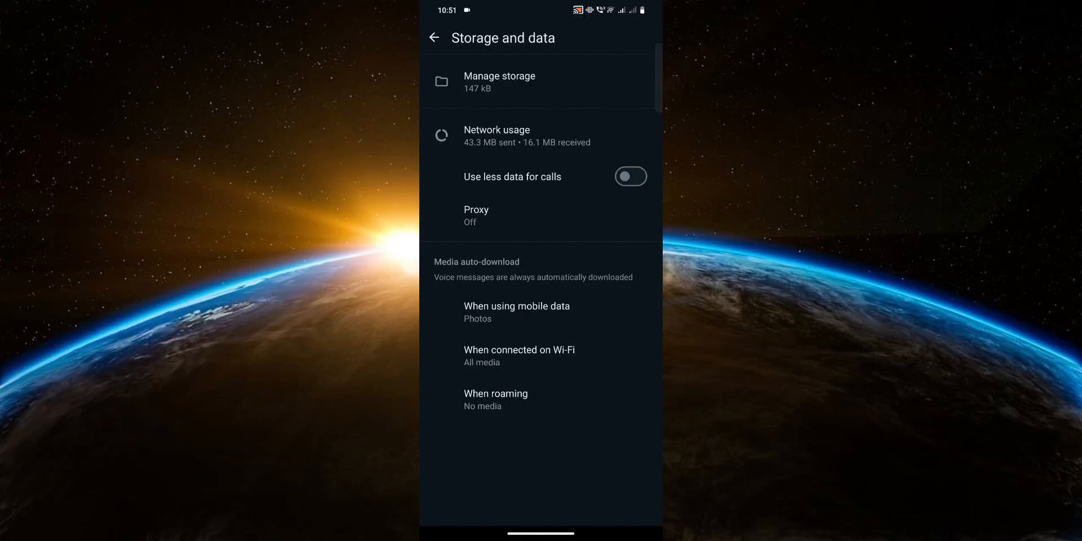
click(517, 313)
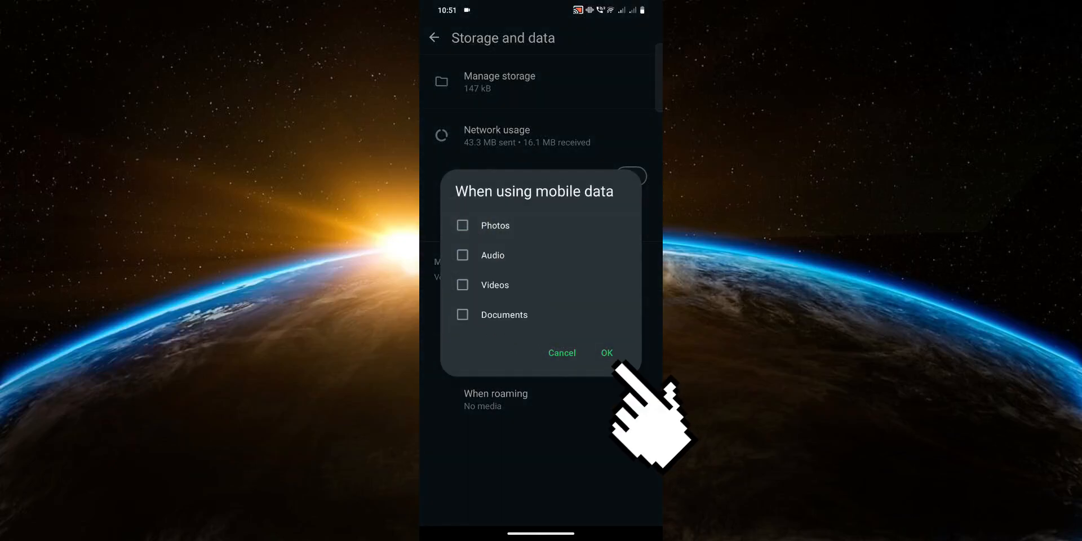
Step: Save mobile-data auto-download as No media, then untick Documents for Wi-Fi auto-download
click(606, 353)
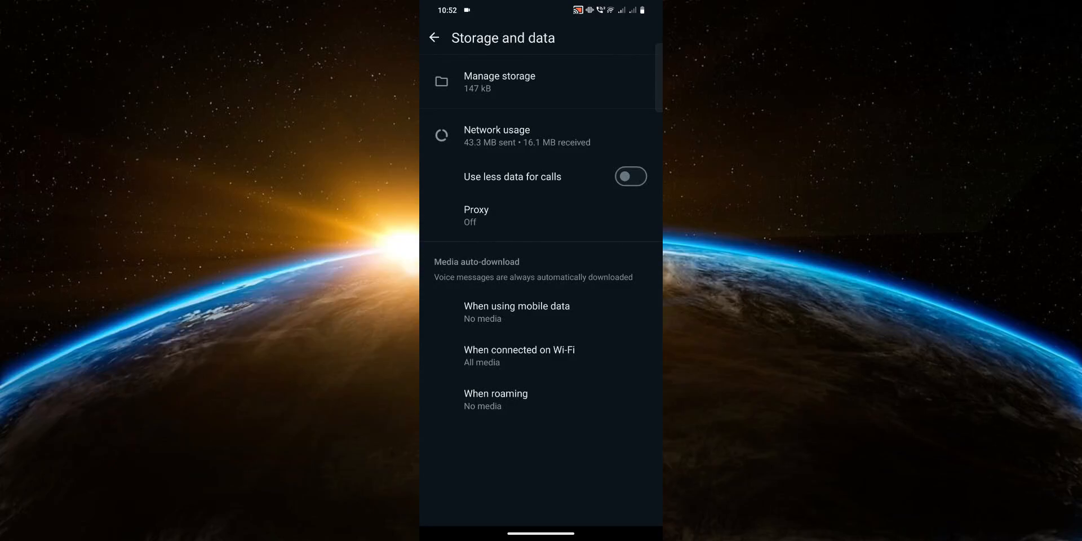
click(518, 355)
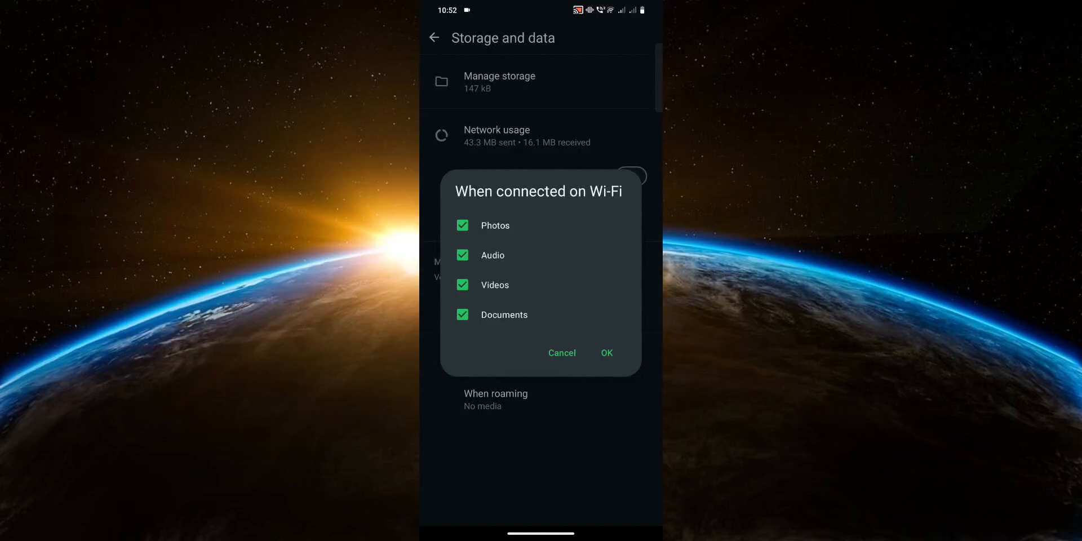
click(464, 285)
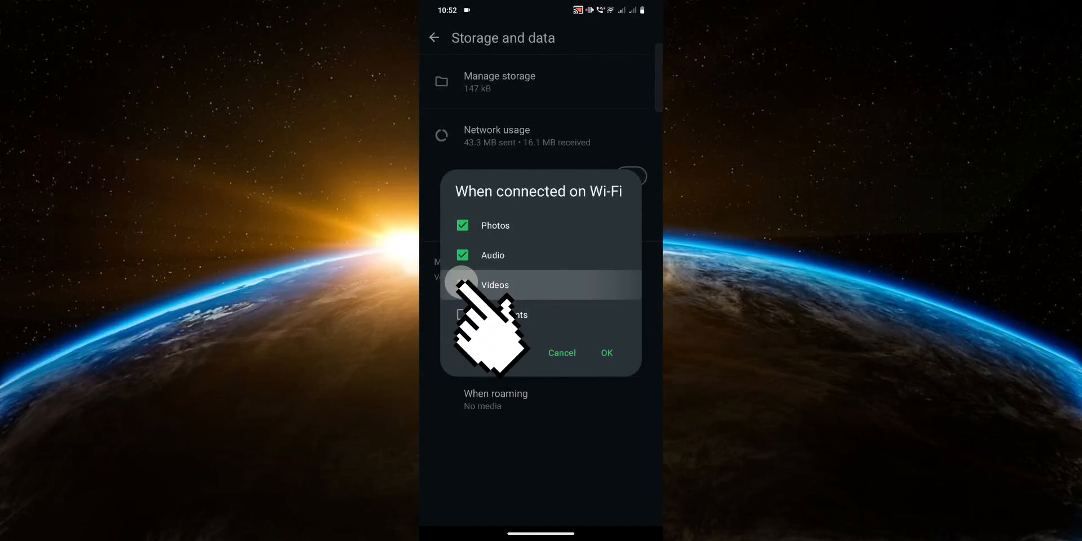